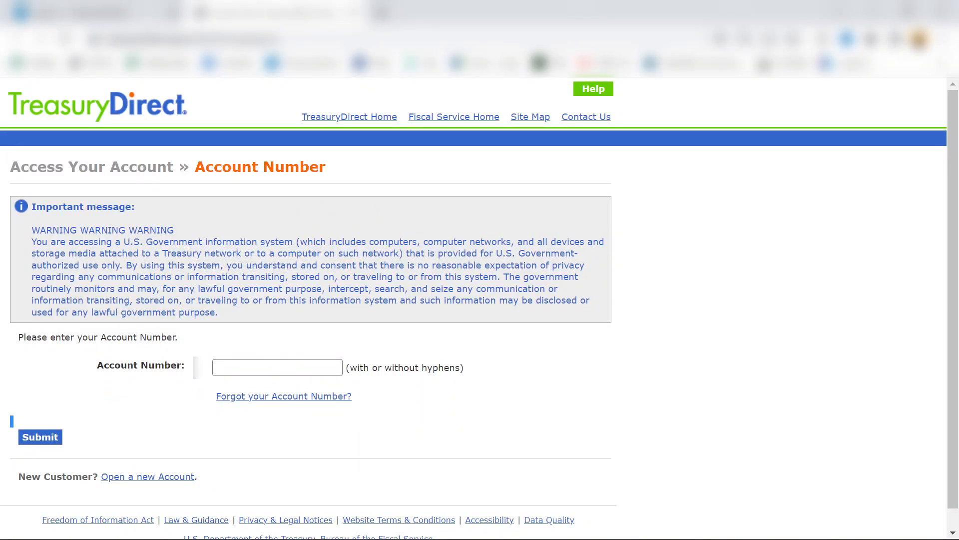
# Submit the account number and virtual-keyboard password to reach the account summary.
pyautogui.click(39, 437)
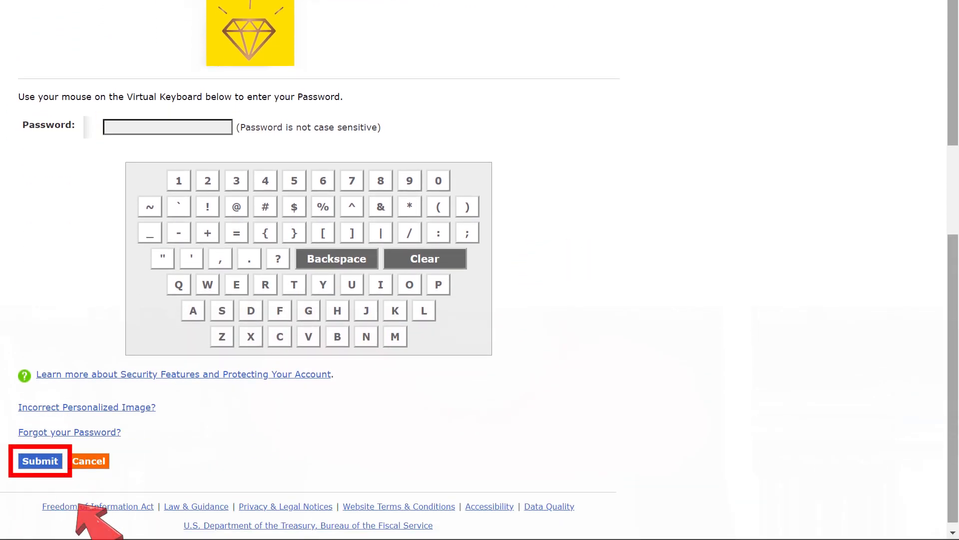
pyautogui.click(40, 461)
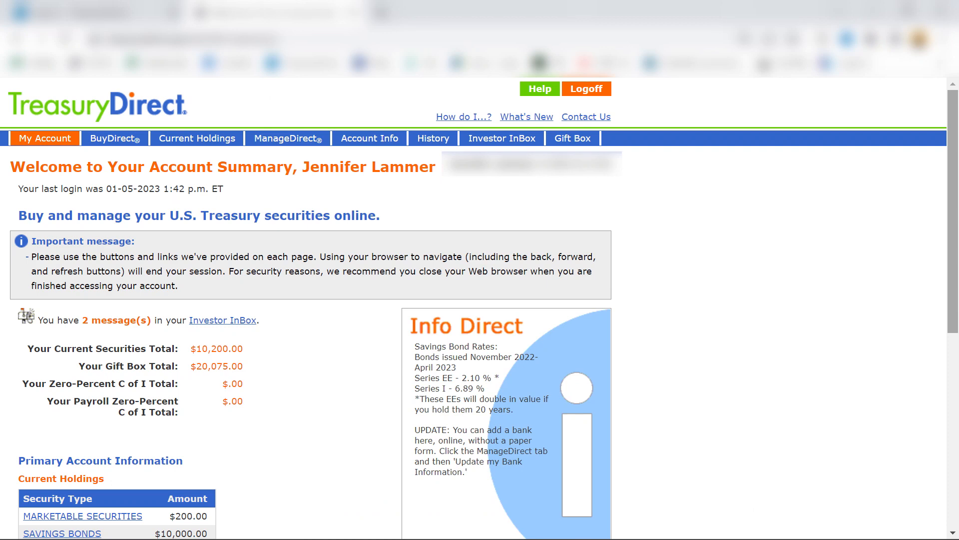
# Go from the account summary's Current Holdings section into the SAVINGS BONDS holdings.
pyautogui.scroll(-3)
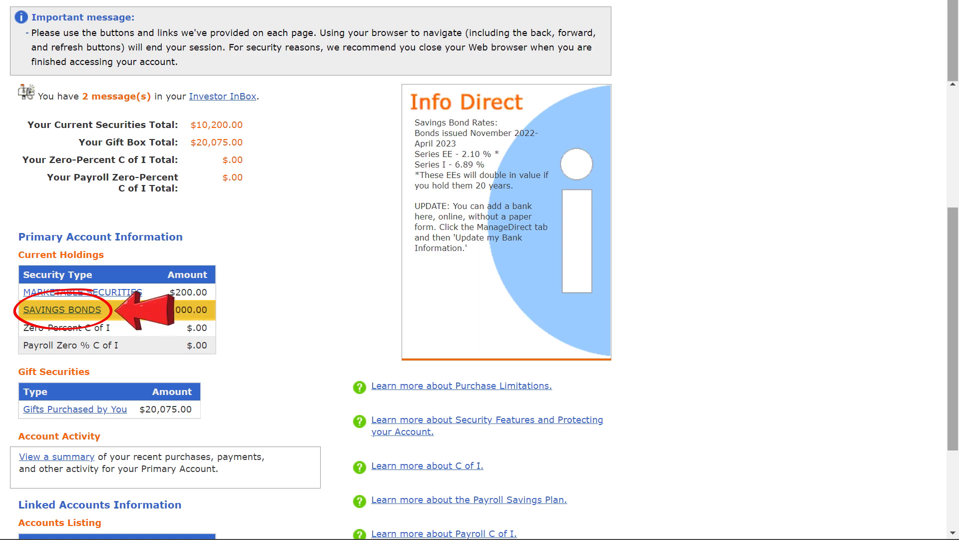
pyautogui.click(62, 310)
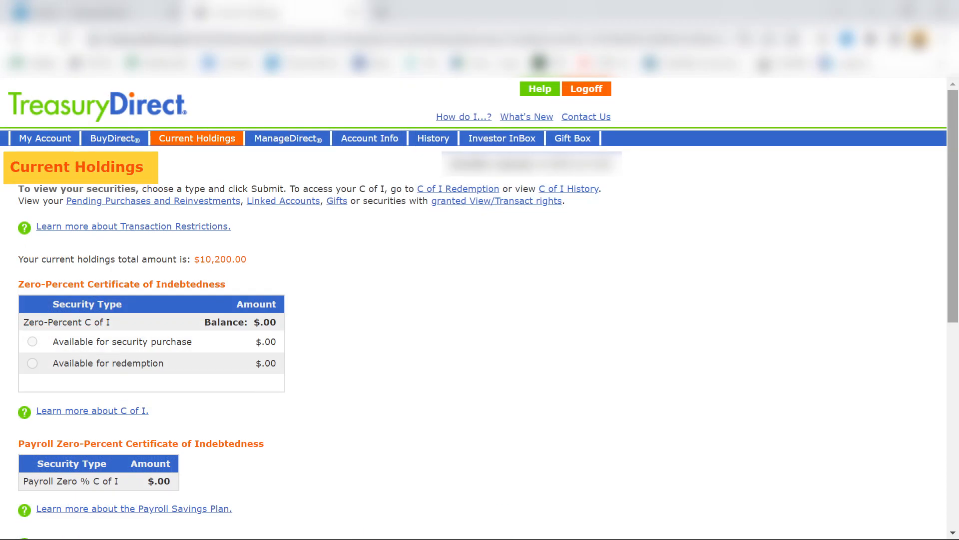
# Show the Series I Savings Bond summary with $10,000.00 principal and $10,520.00 current value.
pyautogui.scroll(-3)
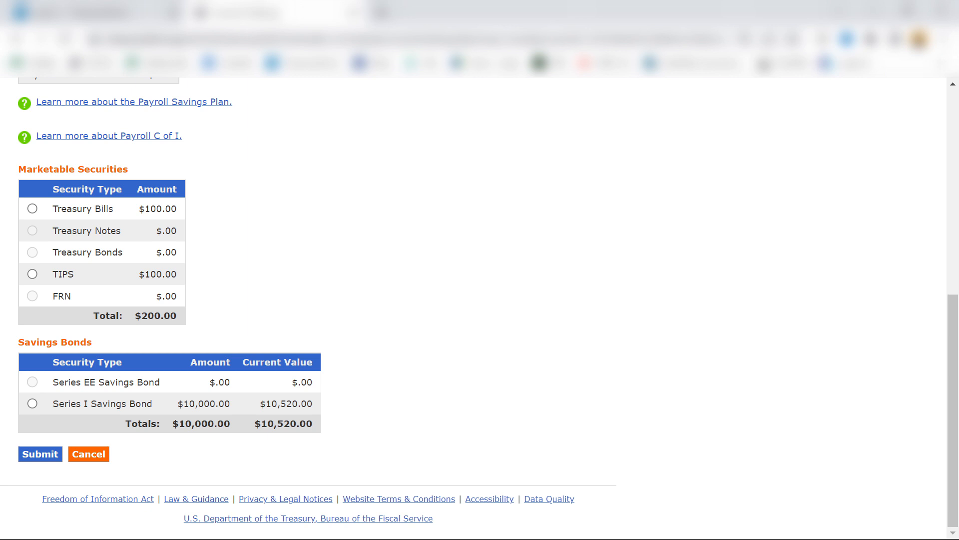
pyautogui.click(32, 403)
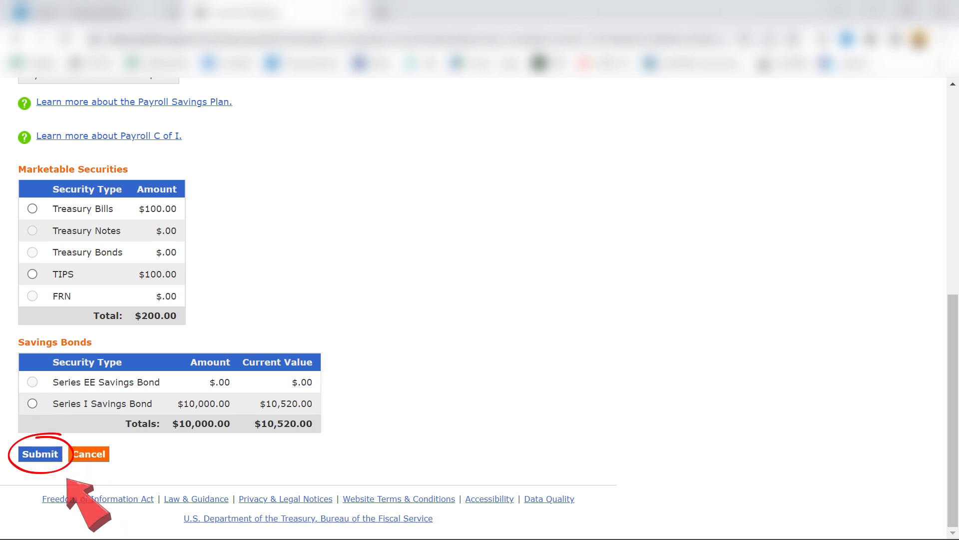
pyautogui.click(40, 454)
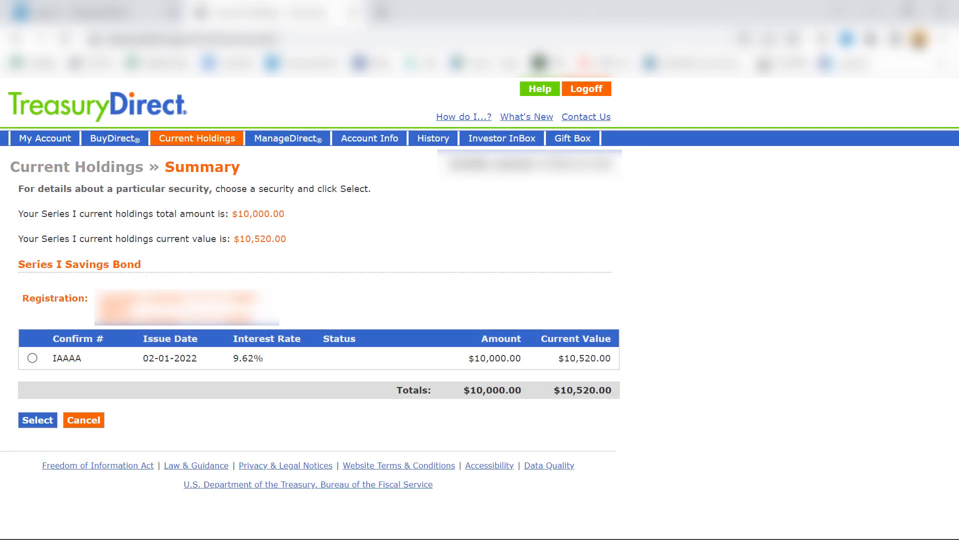